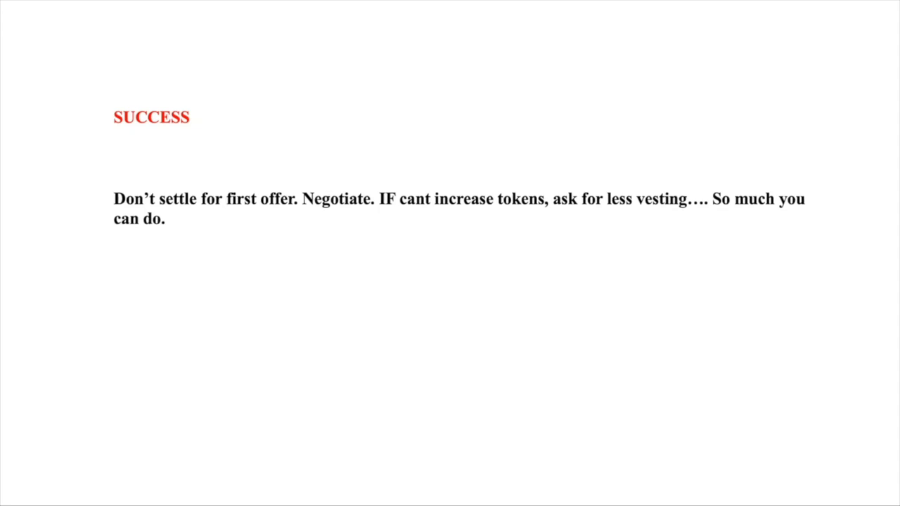
# Step: Exit the 'How to Get Job in Crypto?' slideshow back to the six-slide deck in editing view
pyautogui.press('Escape')
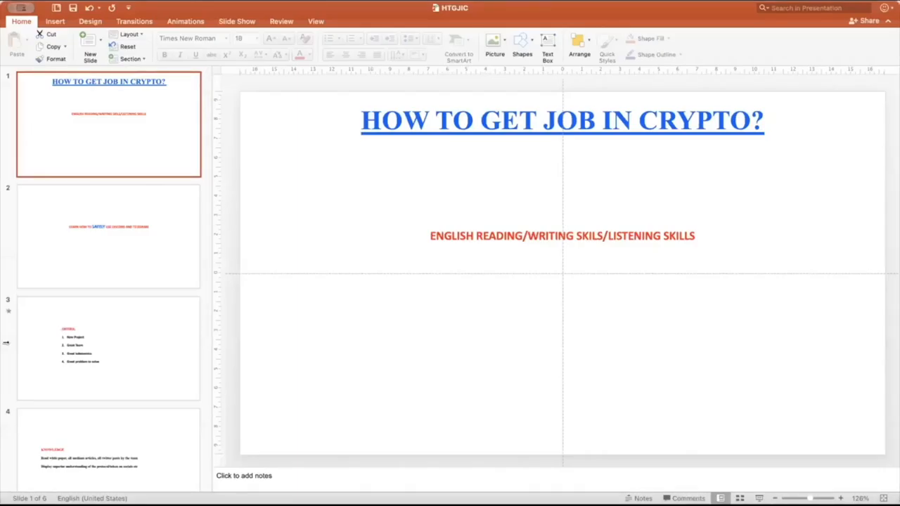